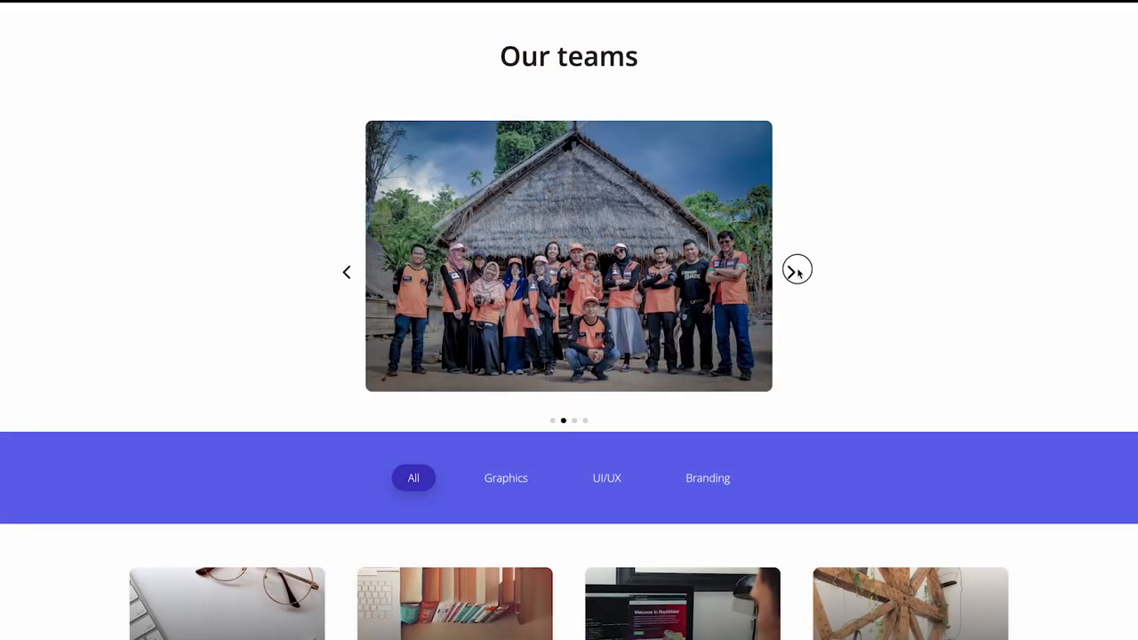
# Create the Image Carousel widget, inspect Carousel Items 1 and 2, and show layouts.
pyautogui.click(795, 271)
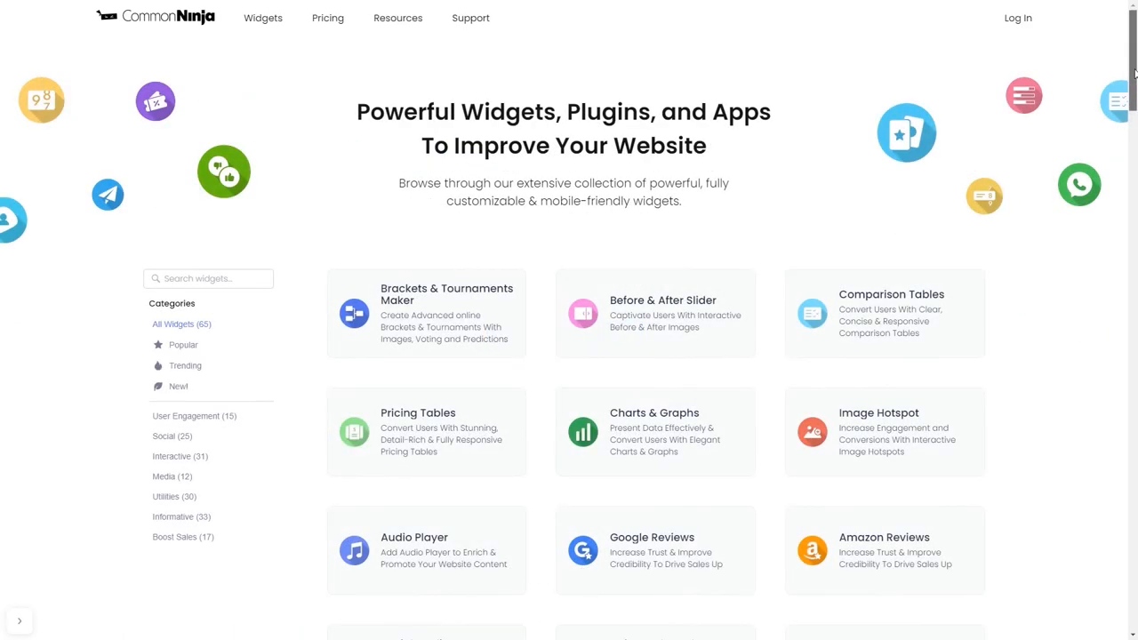
pyautogui.scroll(-3)
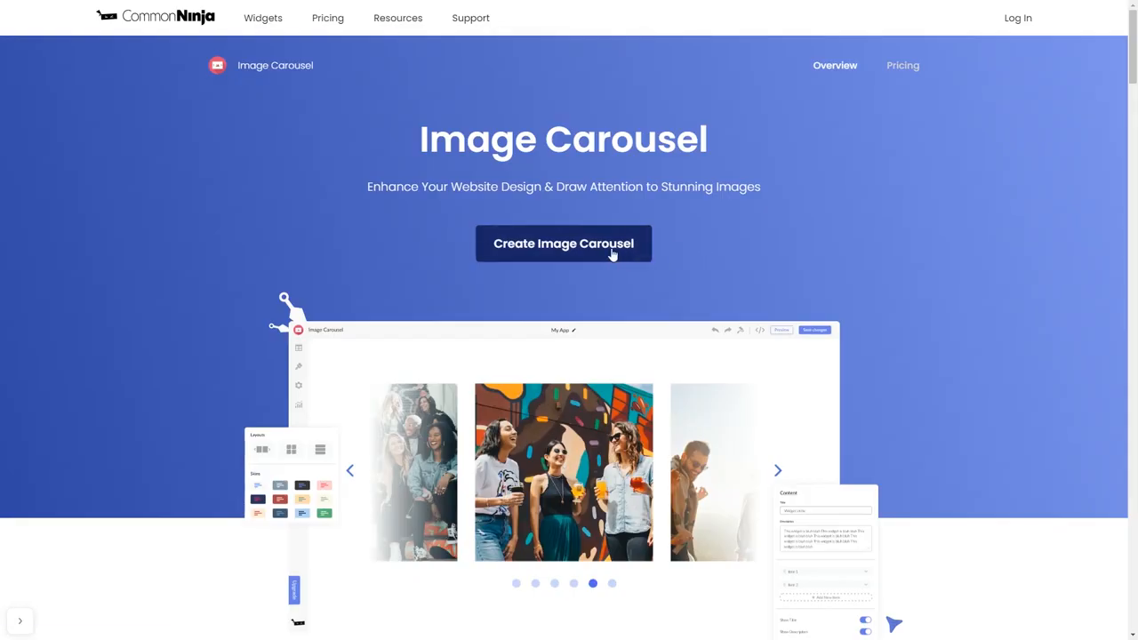
pyautogui.click(563, 243)
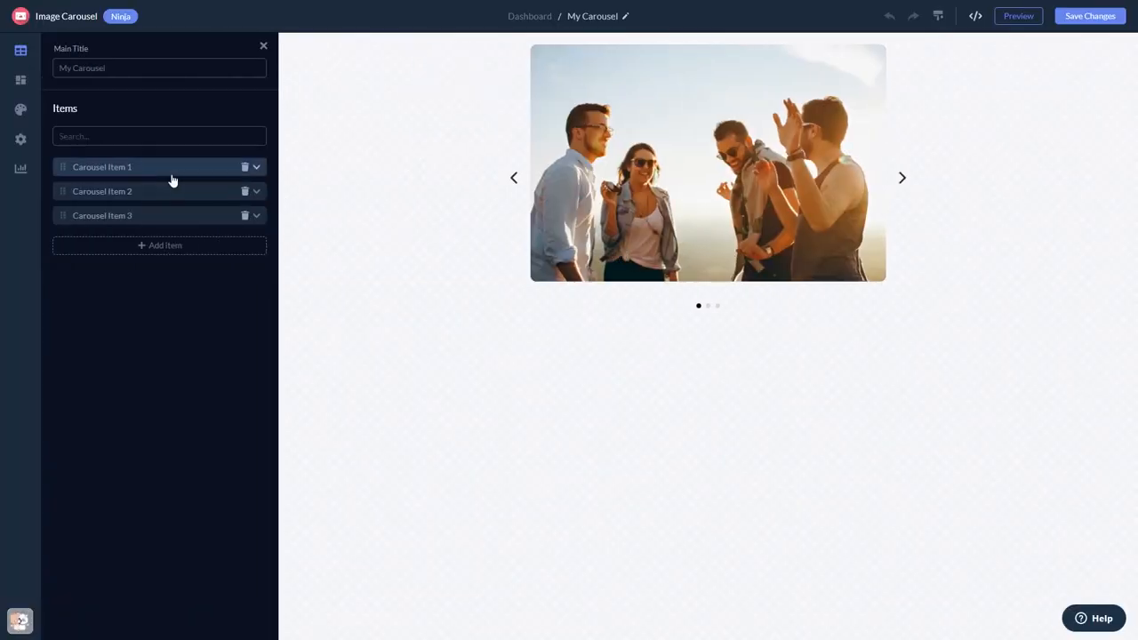
pyautogui.click(103, 167)
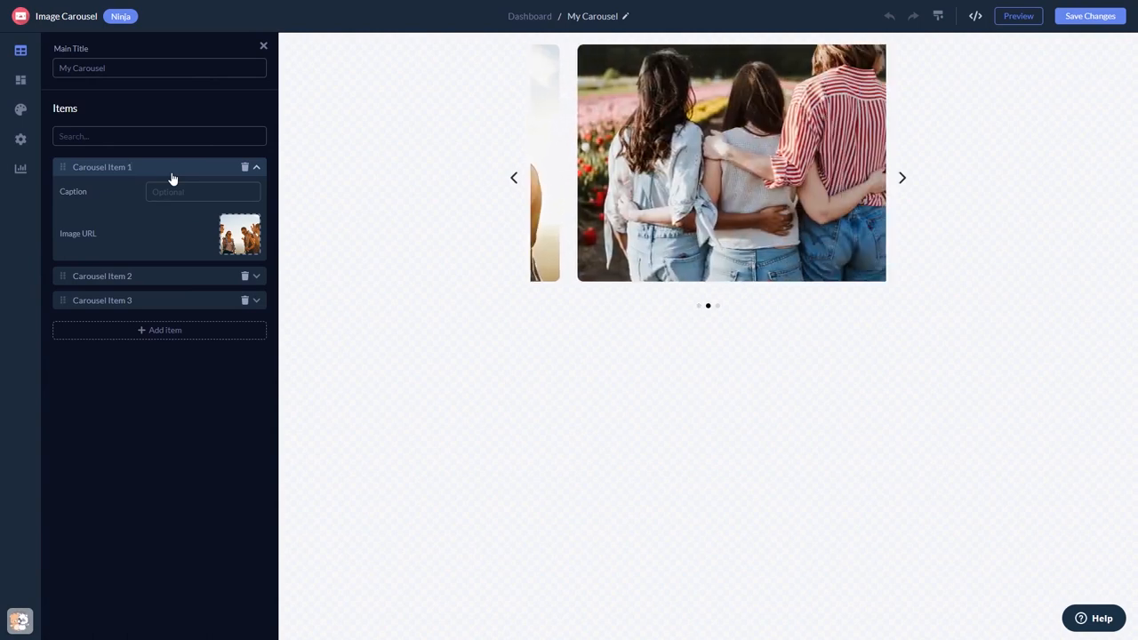
pyautogui.click(102, 191)
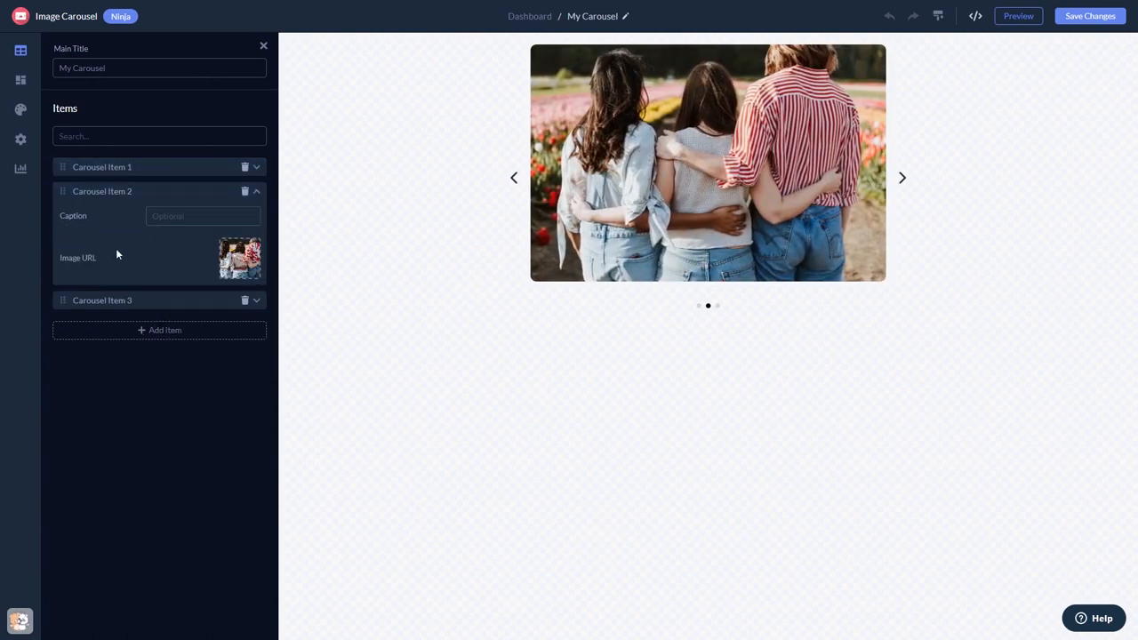
pyautogui.click(20, 81)
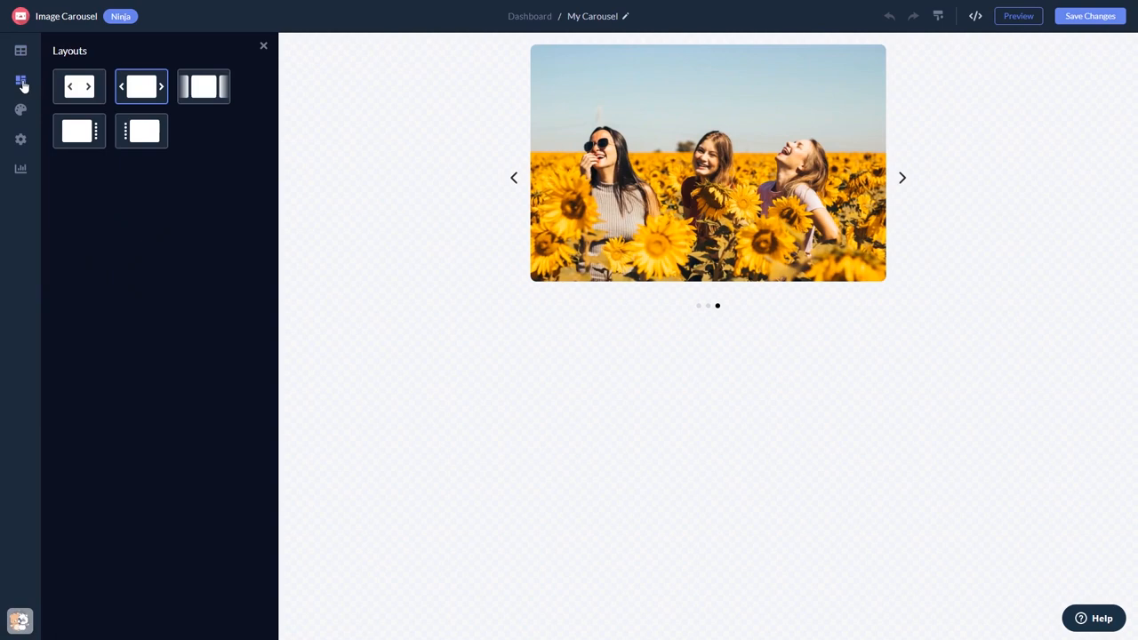
# Preview the peeking-slides layout, then pick the fifth layout with side dots.
pyautogui.click(203, 87)
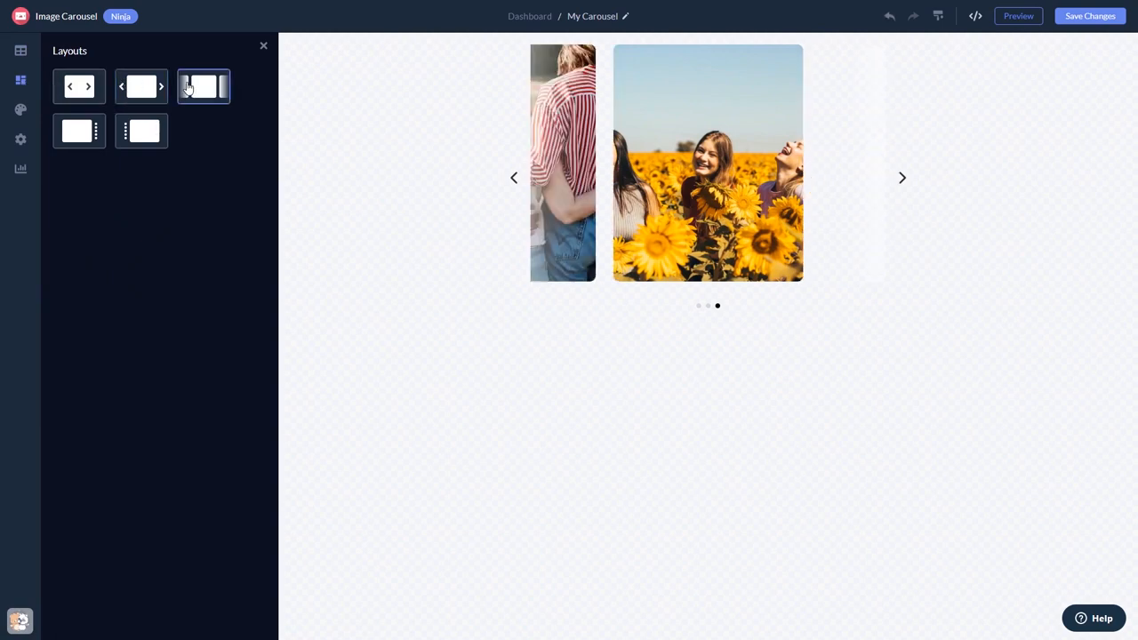
pyautogui.click(140, 130)
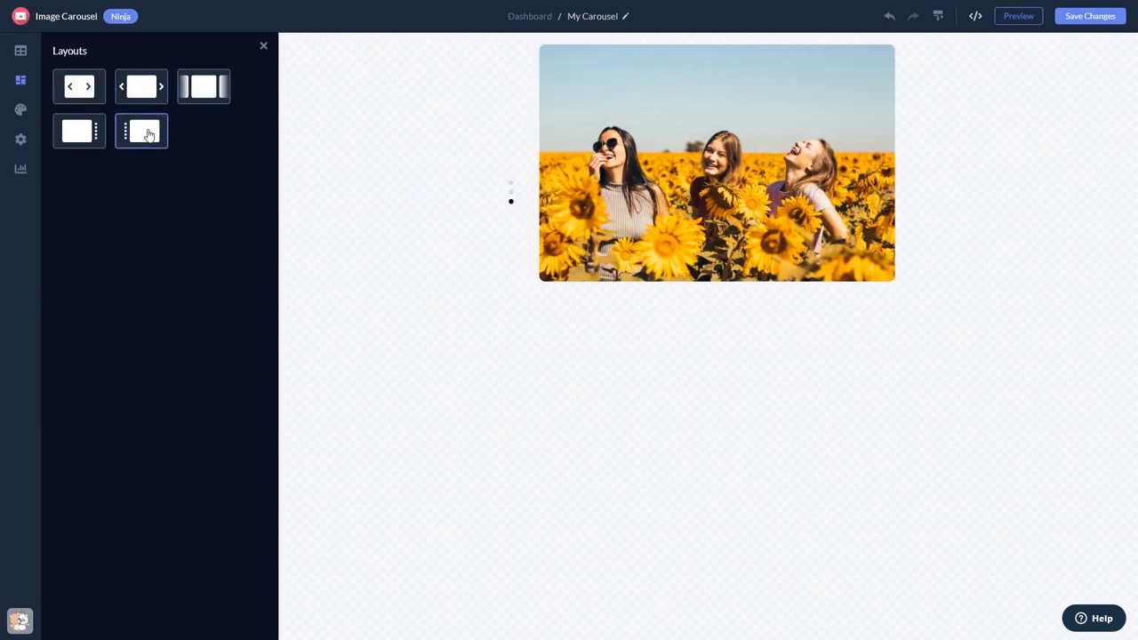
pyautogui.click(20, 110)
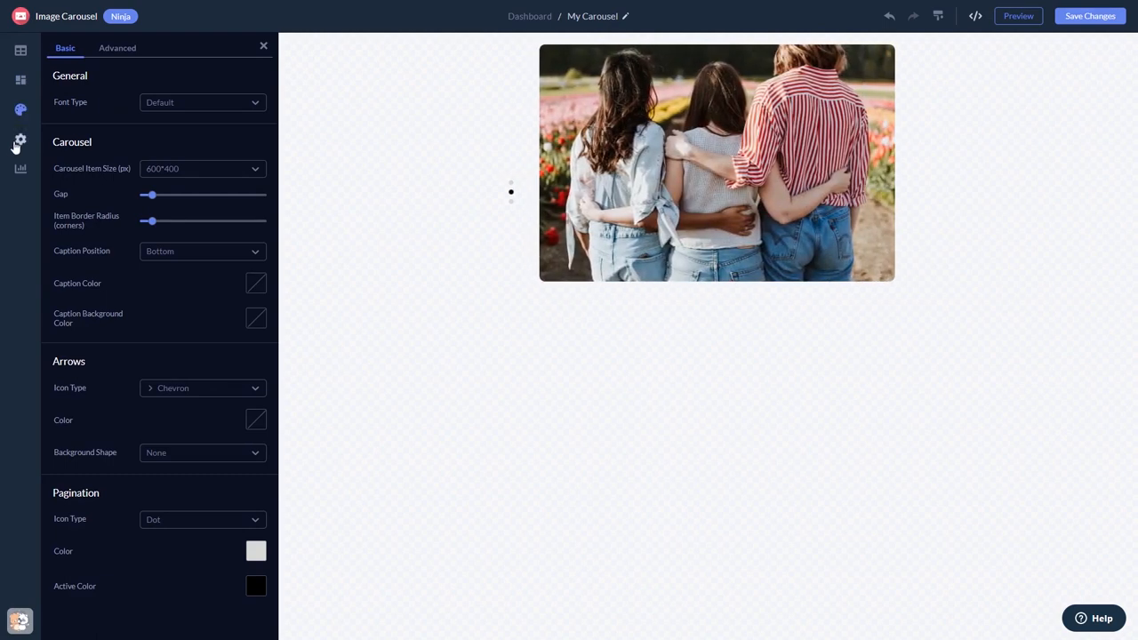
# Show the carousel's Settings panel with Loop, transition and Visibility options.
pyautogui.click(20, 141)
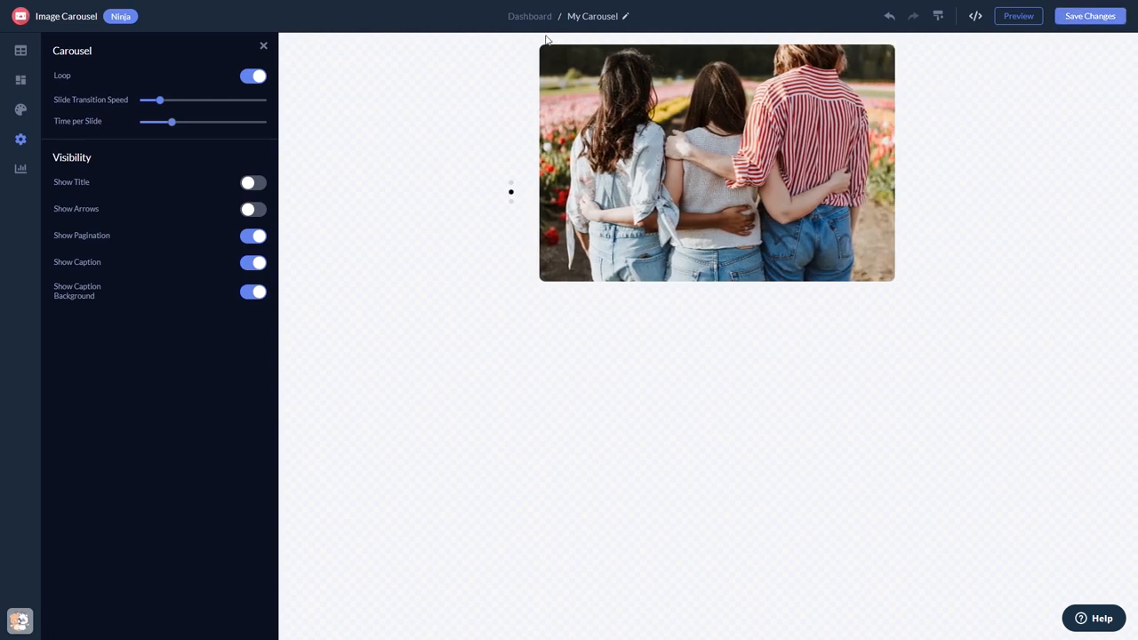
pyautogui.moveTo(530, 16)
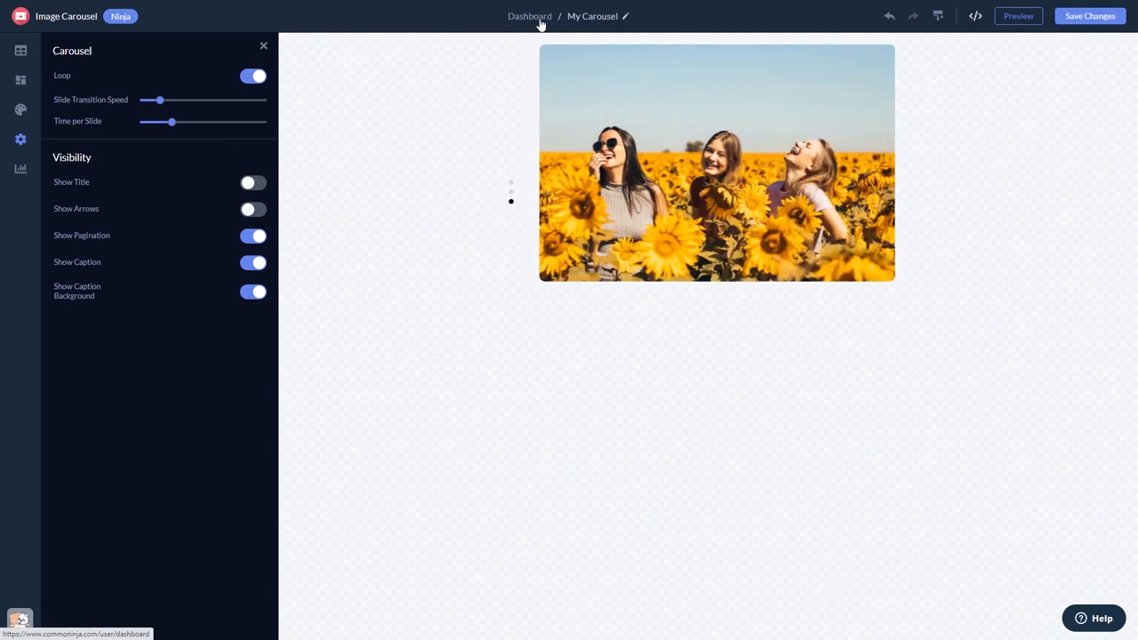
# Go back to the Dashboard and request Add to site code for My Widget.
pyautogui.click(529, 16)
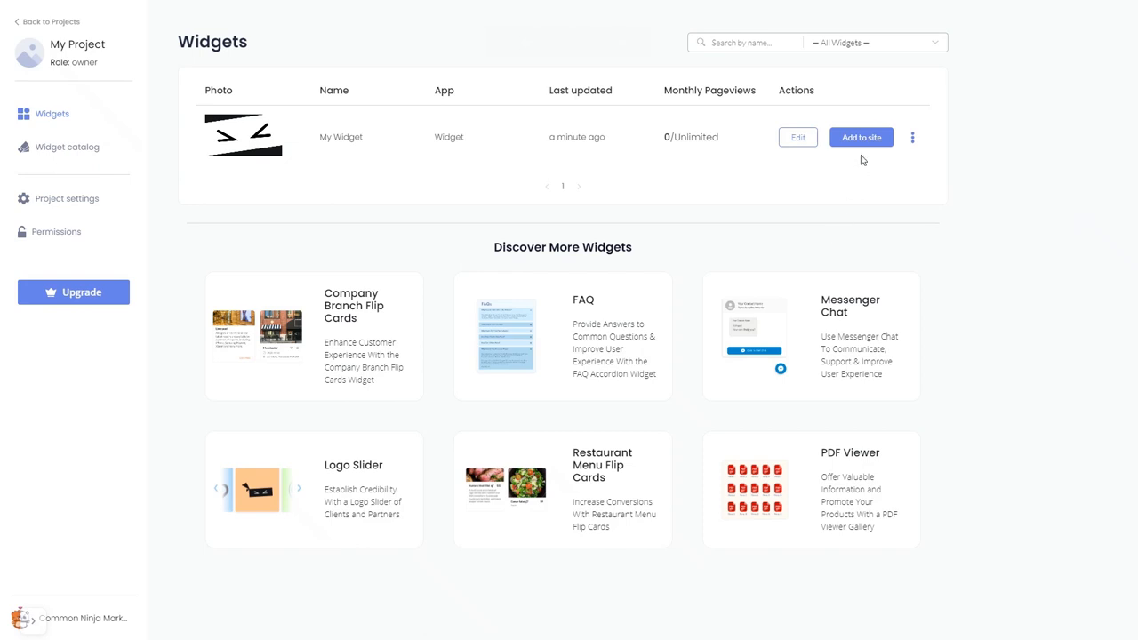
pyautogui.click(861, 137)
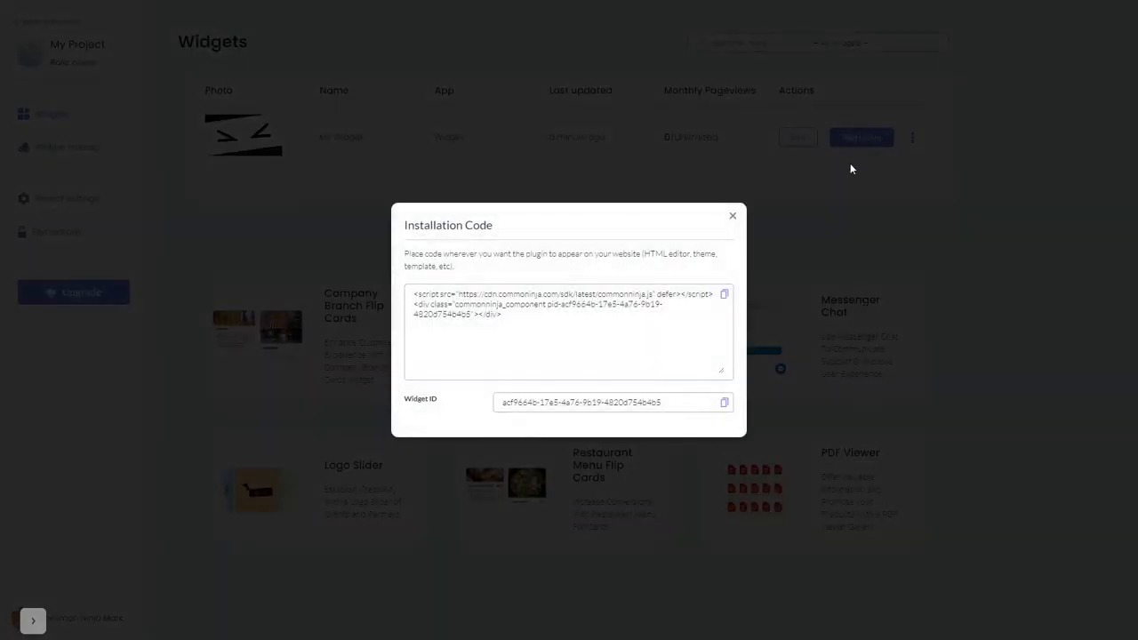
pyautogui.moveTo(725, 295)
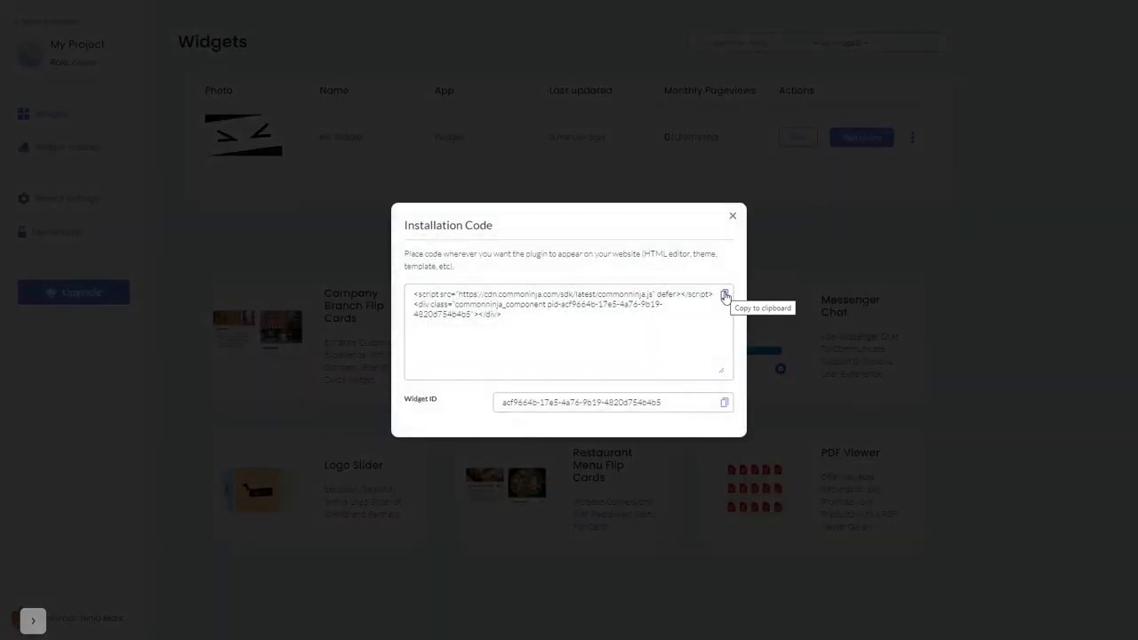
# Copy the Installation Code to the clipboard and dismiss the dialog.
pyautogui.click(724, 296)
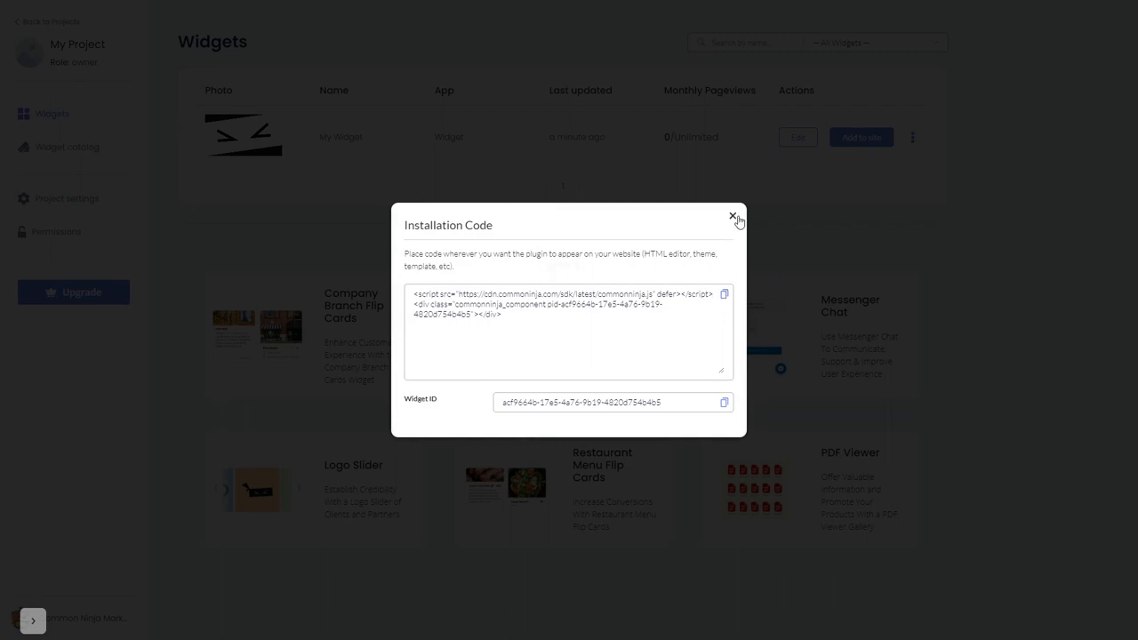
pyautogui.click(733, 216)
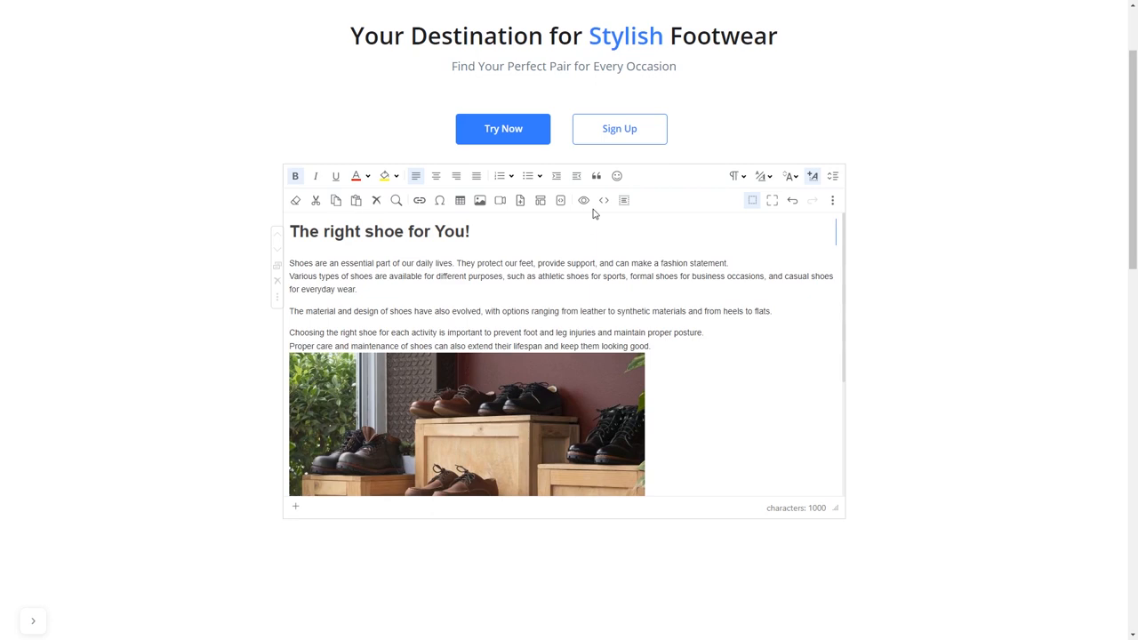
pyautogui.moveTo(603, 200)
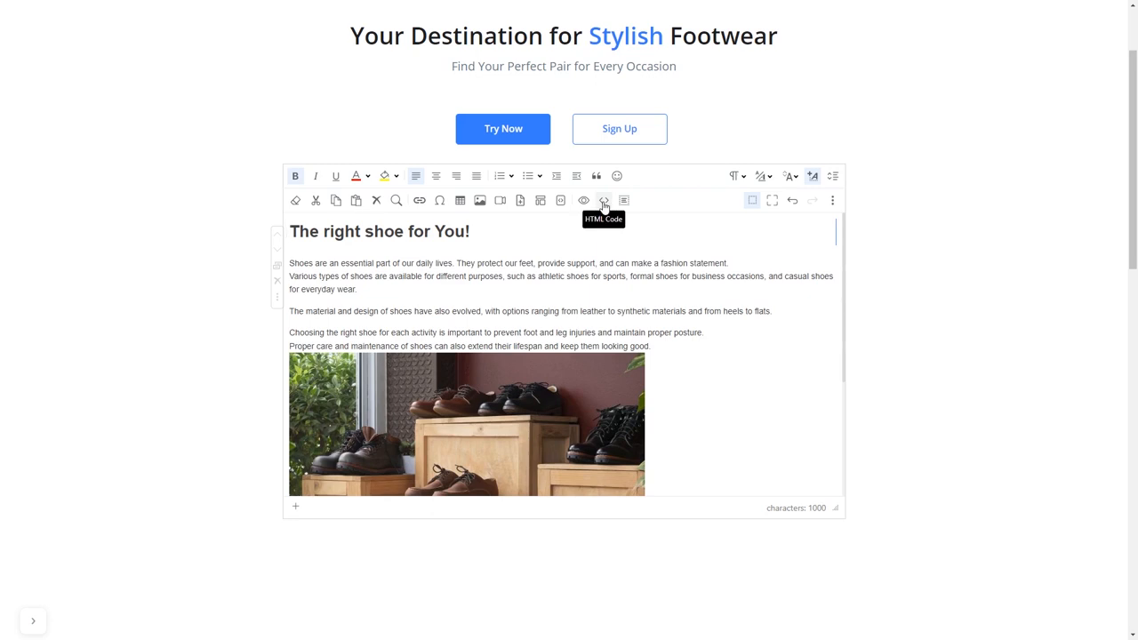
# Paste the Common Ninja script after the article's <h1> in HTML view.
pyautogui.click(604, 200)
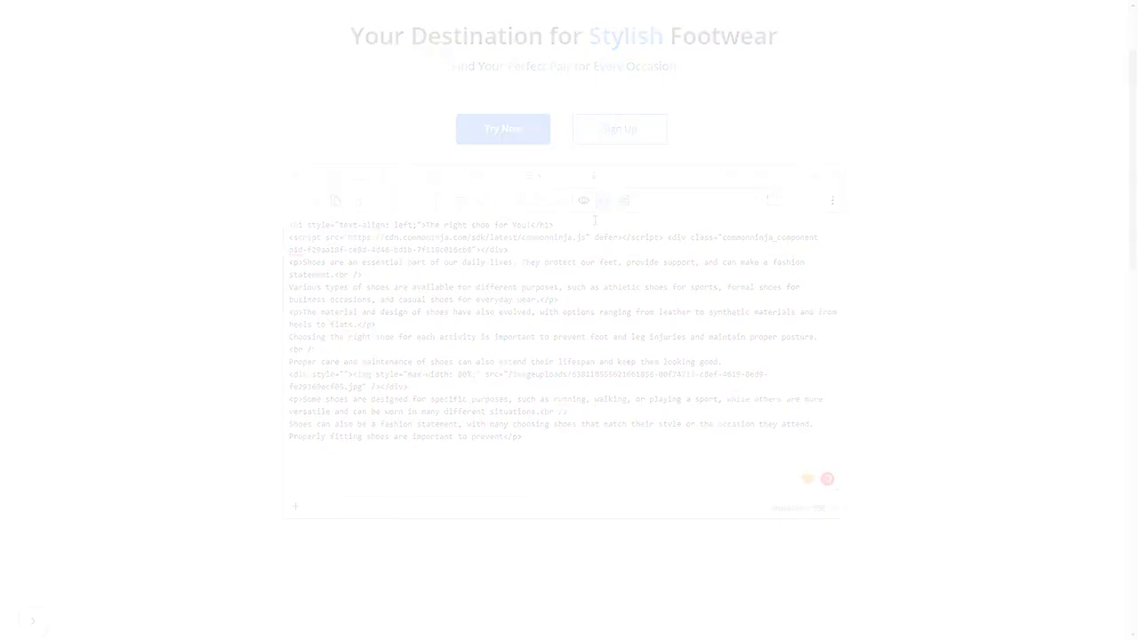
pyautogui.click(177, 31)
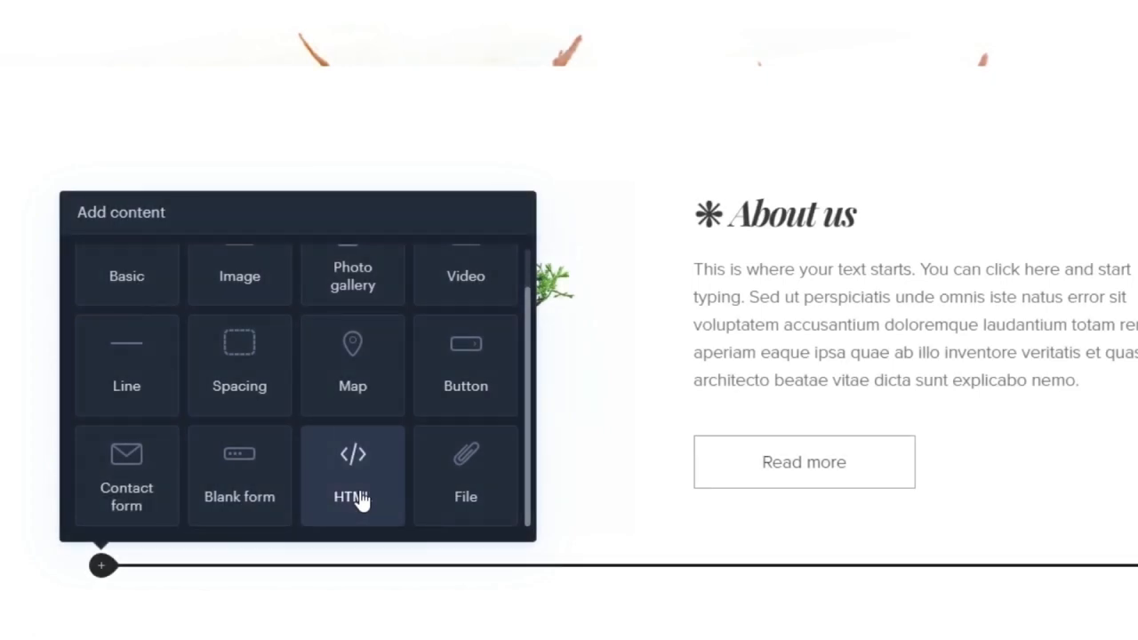
# Add an HTML content block containing the Common Ninja carousel code and confirm it.
pyautogui.click(352, 476)
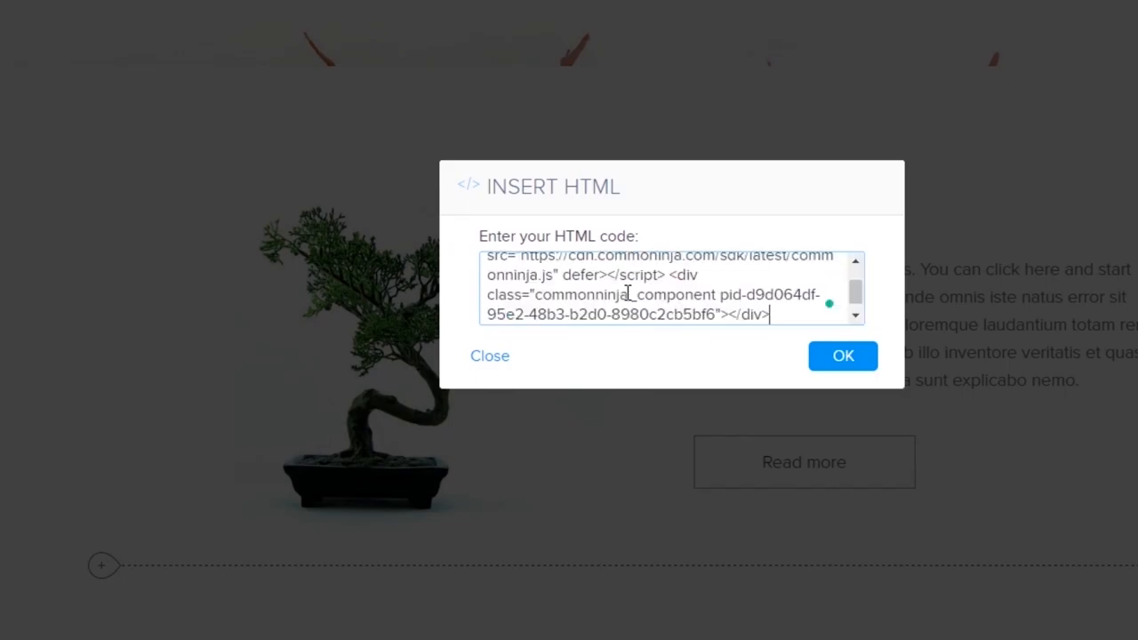
pyautogui.click(842, 356)
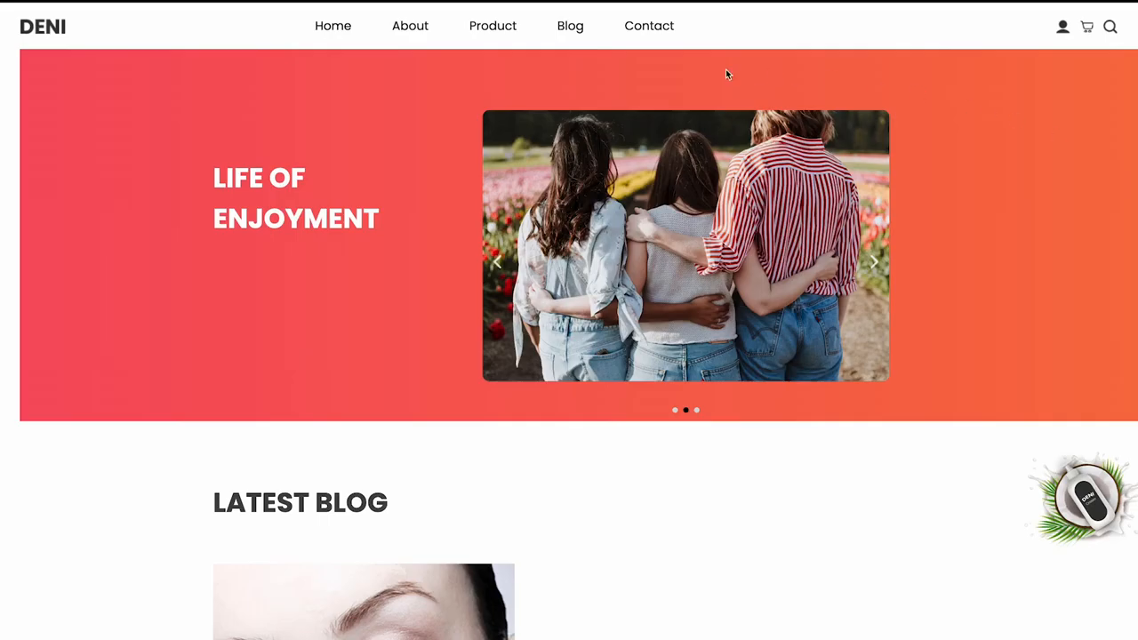